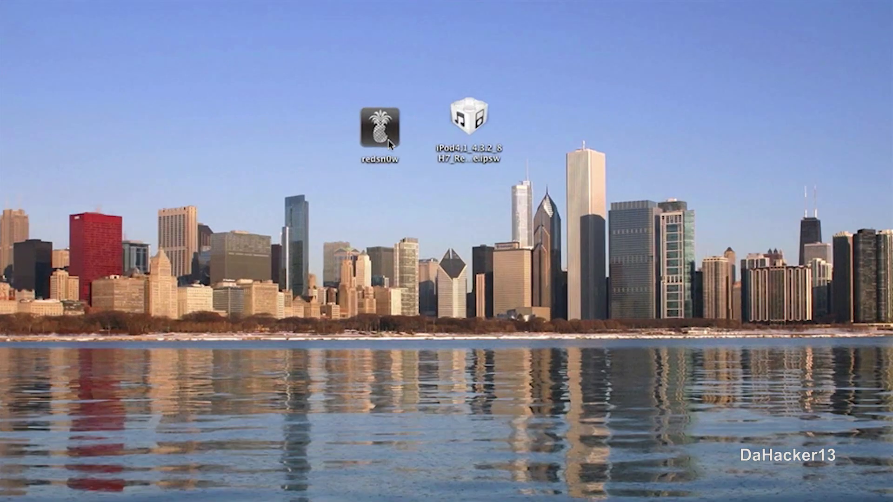
- Locate the redsn0w application icon in the file window
left_click(380, 127)
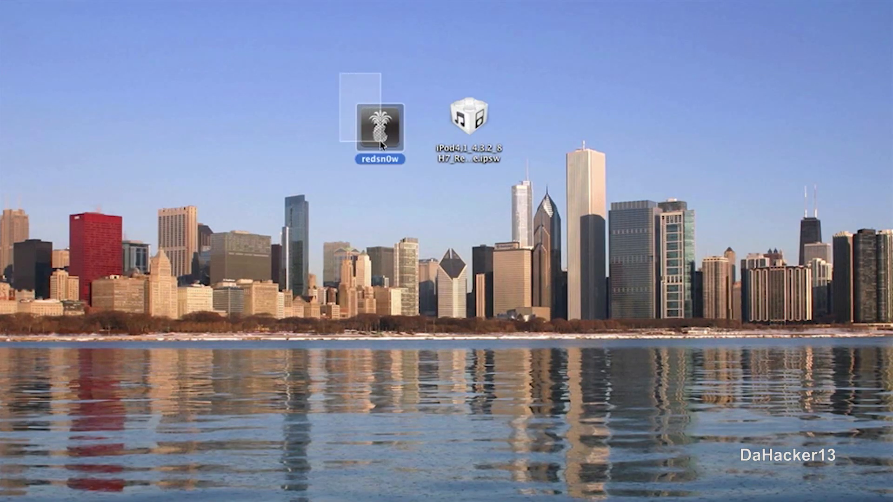
left_click(468, 116)
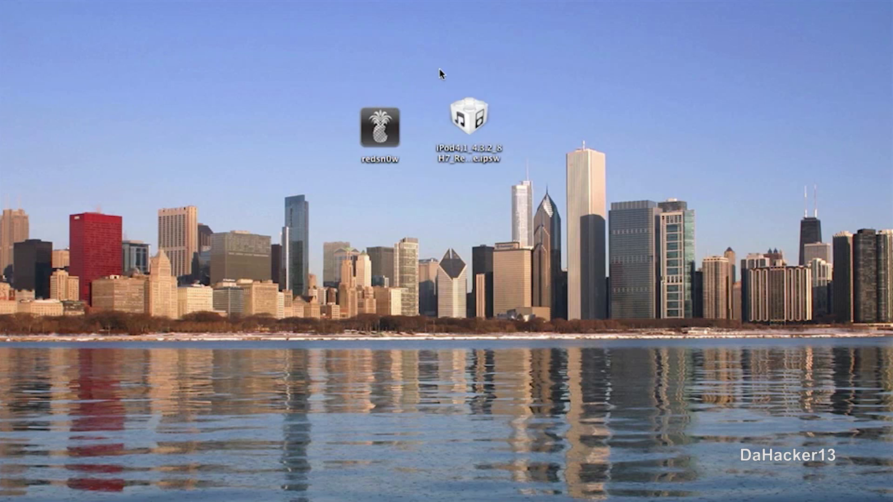
mouse_move(536, 86)
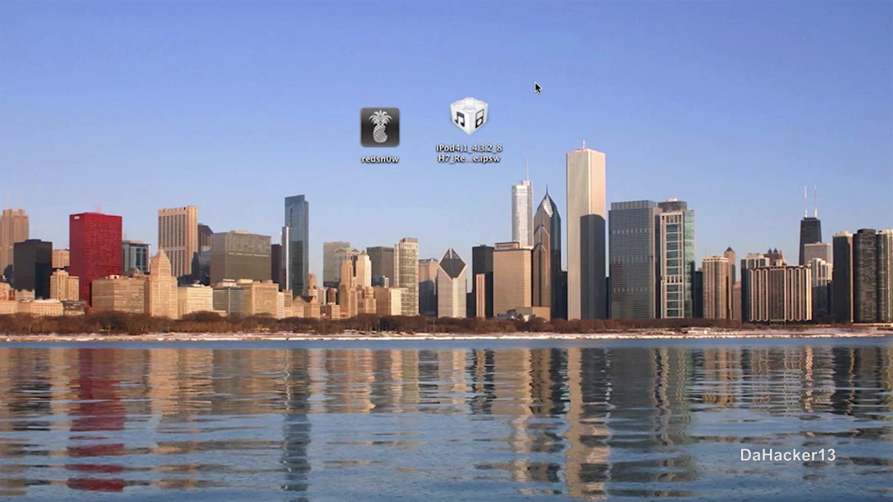
left_click_drag(535, 86, 557, 172)
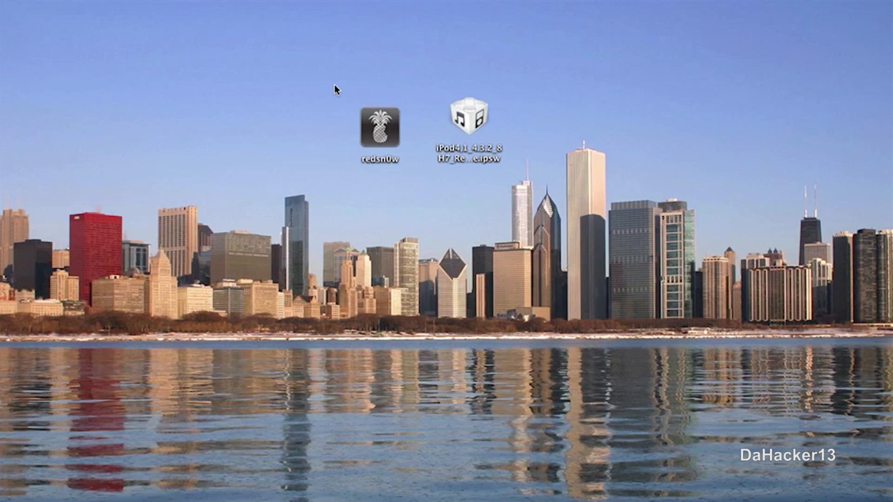
mouse_move(342, 96)
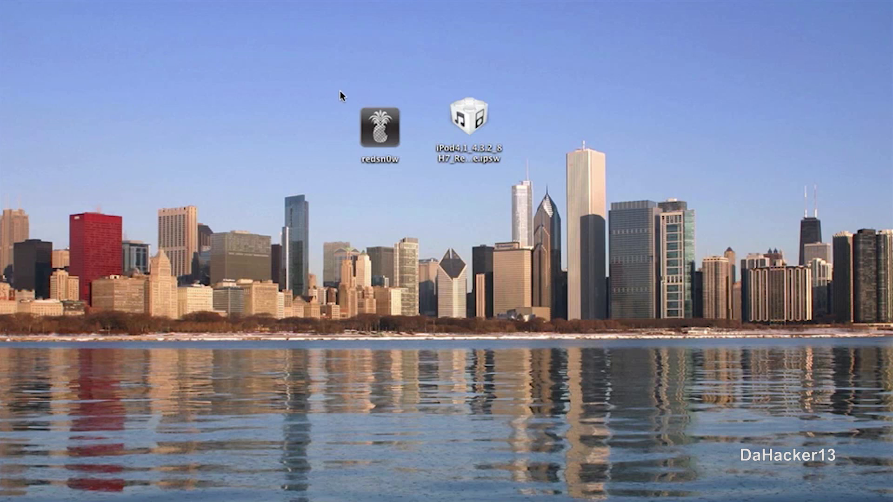
mouse_move(449, 83)
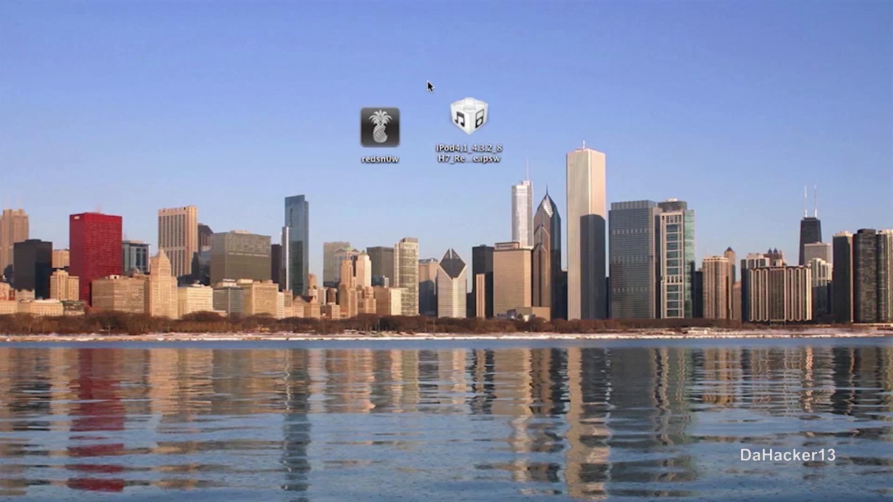
left_click(467, 124)
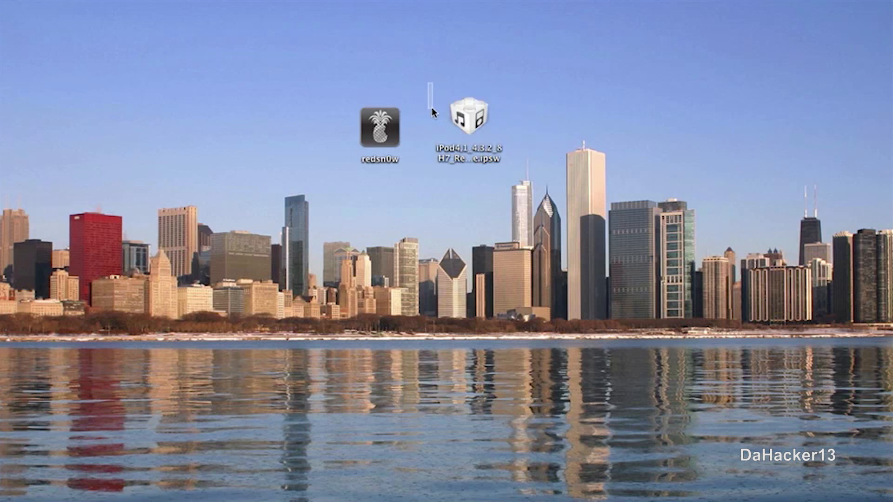
left_click(379, 128)
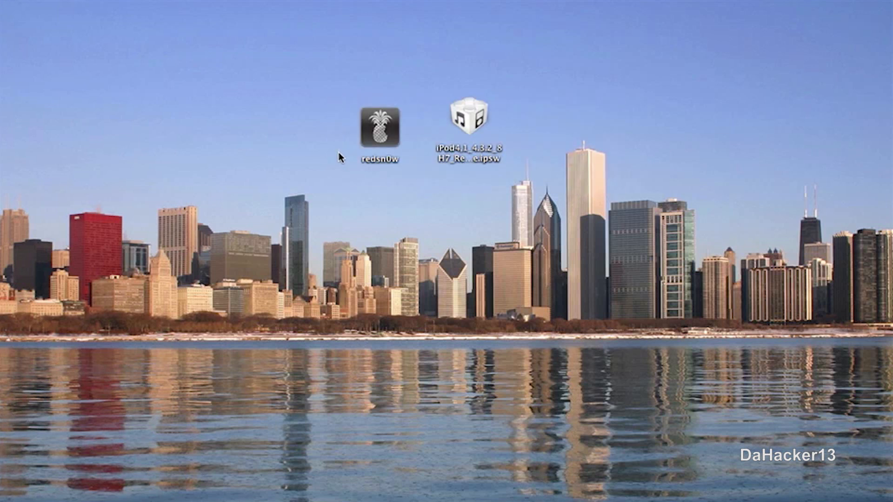
mouse_move(272, 95)
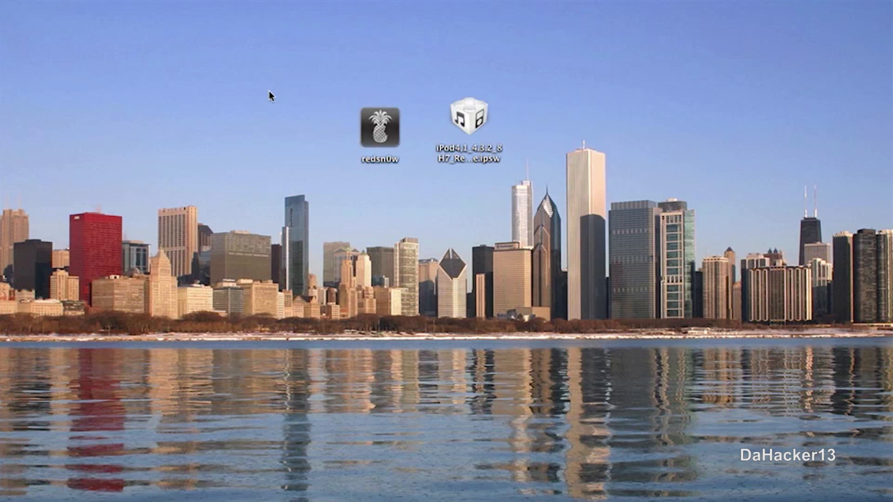
mouse_move(402, 146)
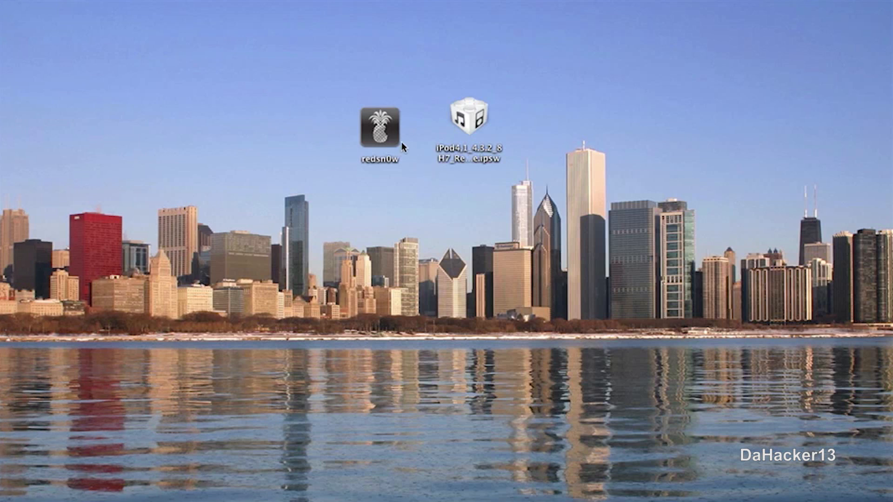
- Launch redsn0w, load the iPod4,1_4.3.2_8H7_Restore.ipsw firmware, and continue past processing
double_click(378, 125)
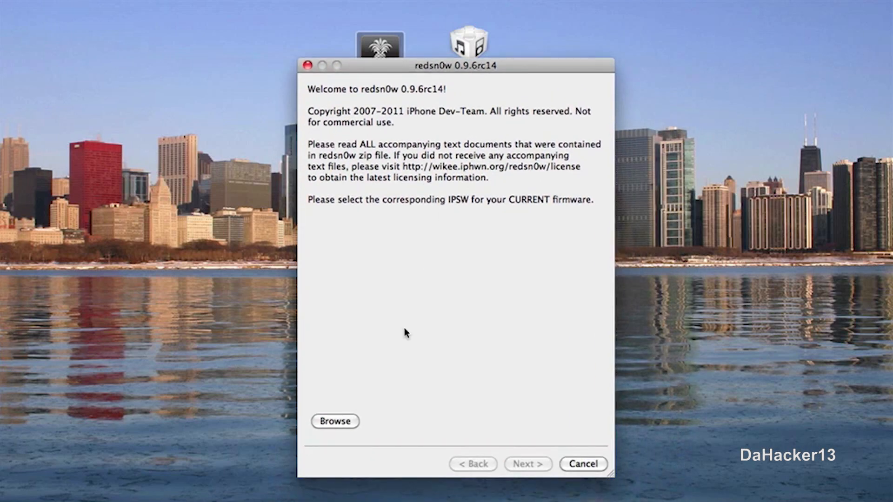
left_click(334, 421)
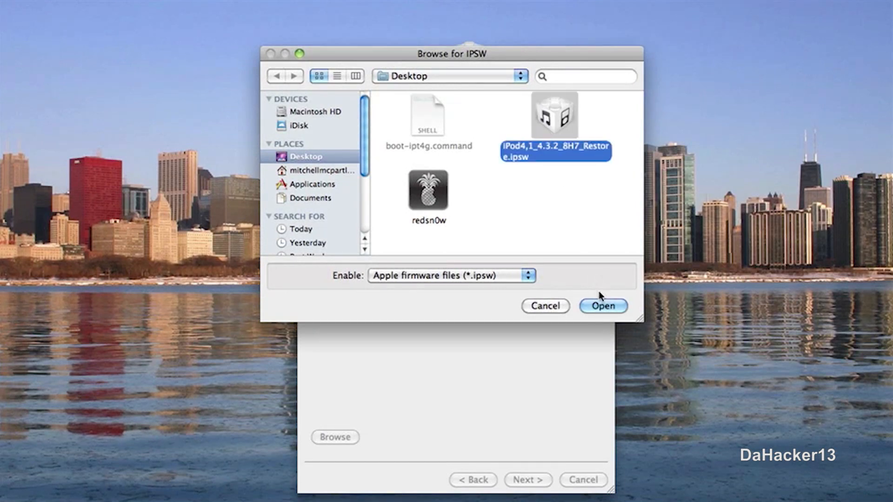
left_click(603, 307)
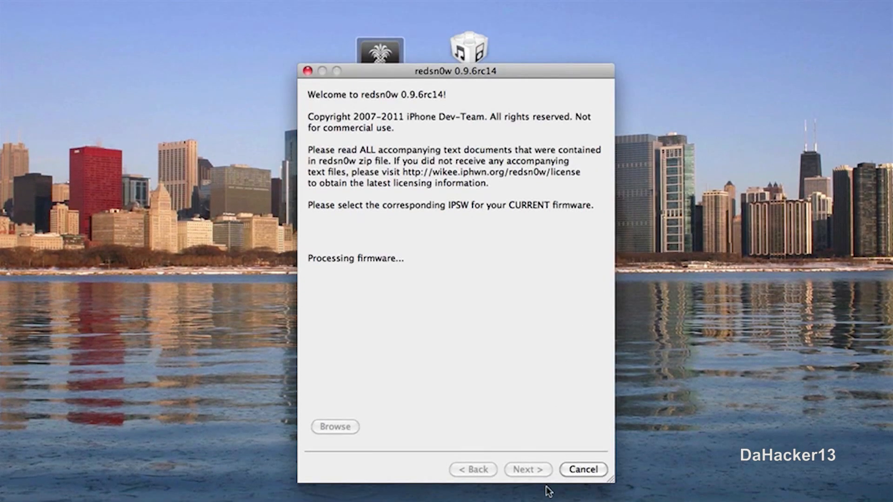
left_click(527, 469)
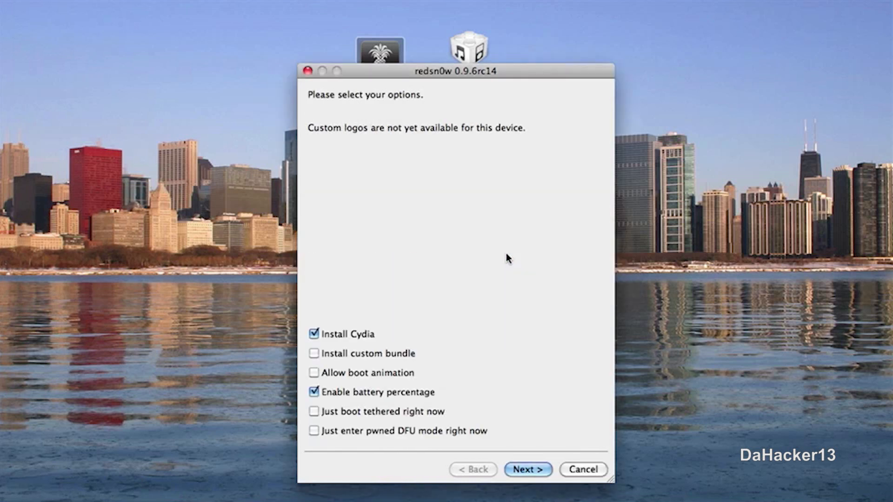
mouse_move(393, 313)
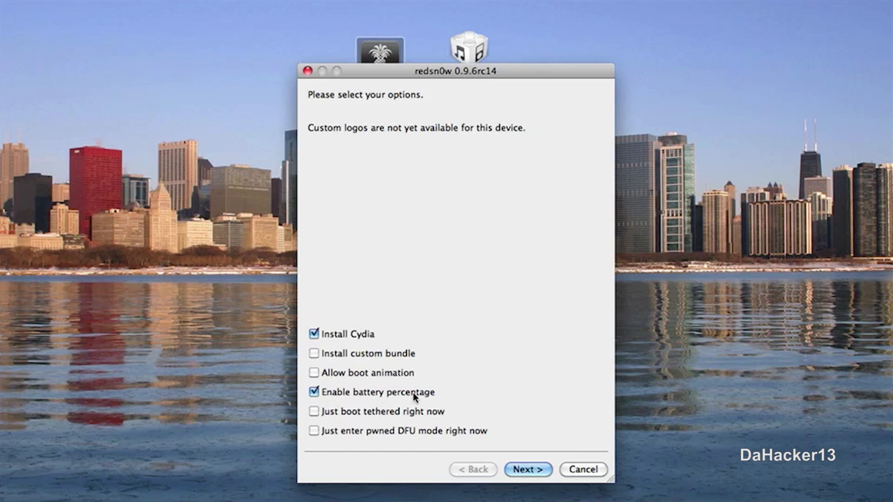
mouse_move(313, 373)
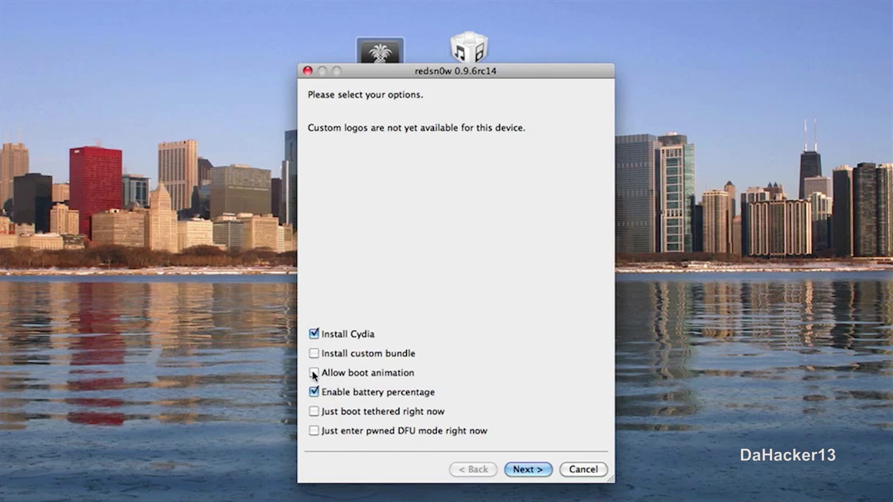
- Try boot animation and a custom bundle, then leave both off, keeping Cydia and battery percentage
left_click(314, 373)
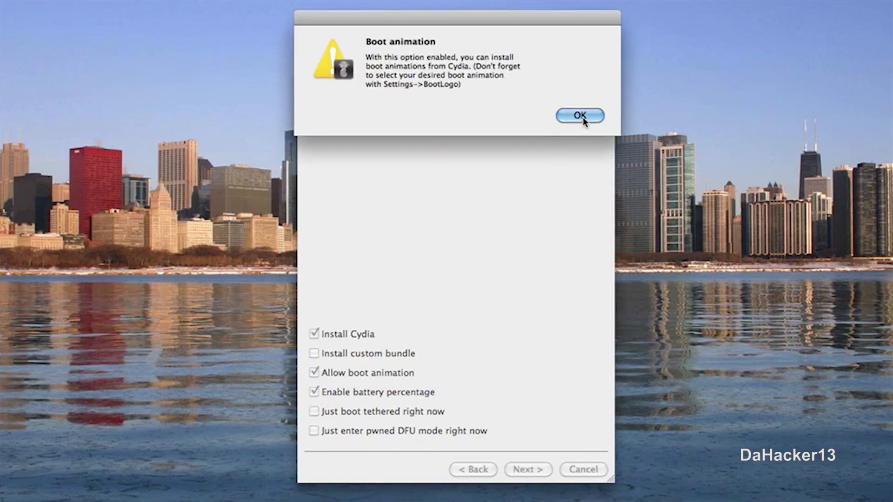
left_click(580, 115)
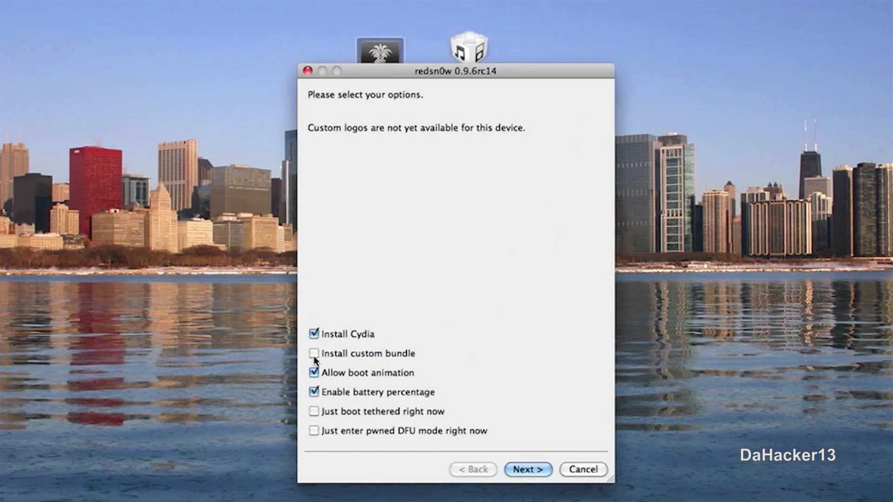
left_click(313, 353)
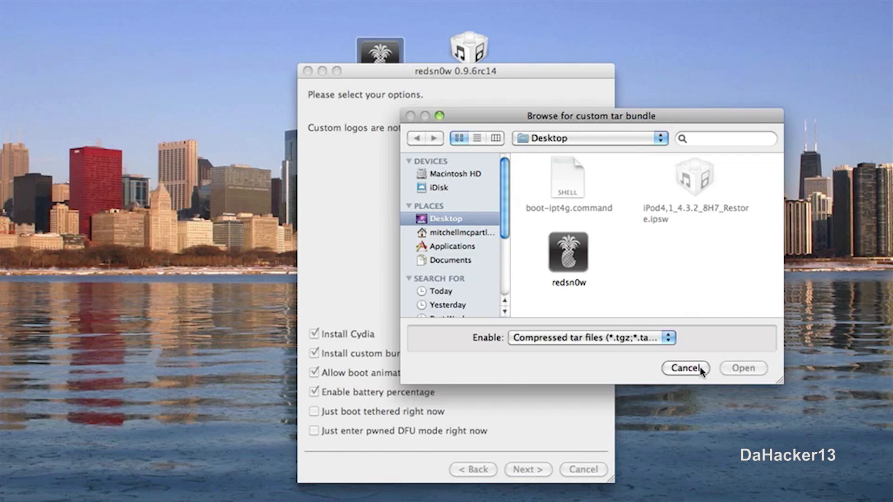
left_click(684, 368)
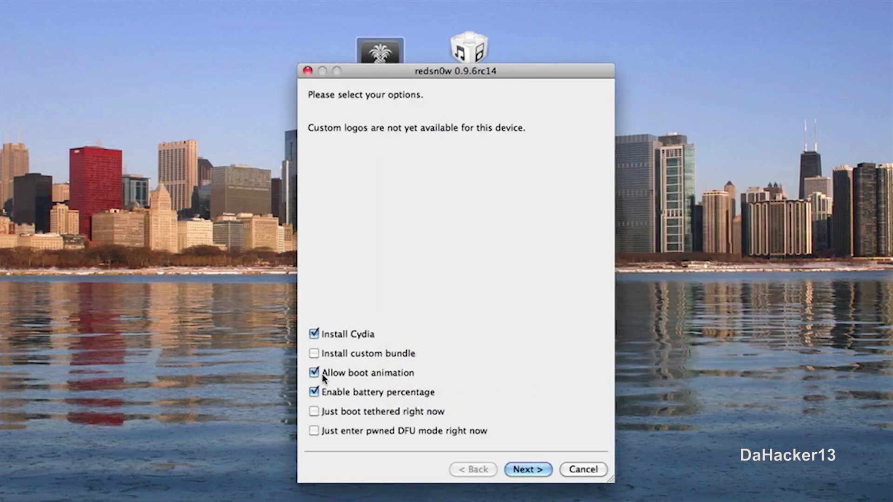
left_click(313, 372)
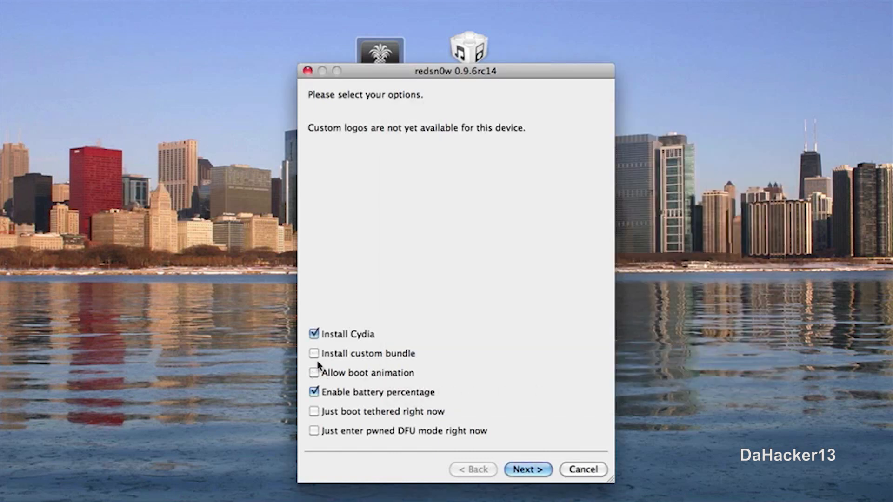
mouse_move(335, 394)
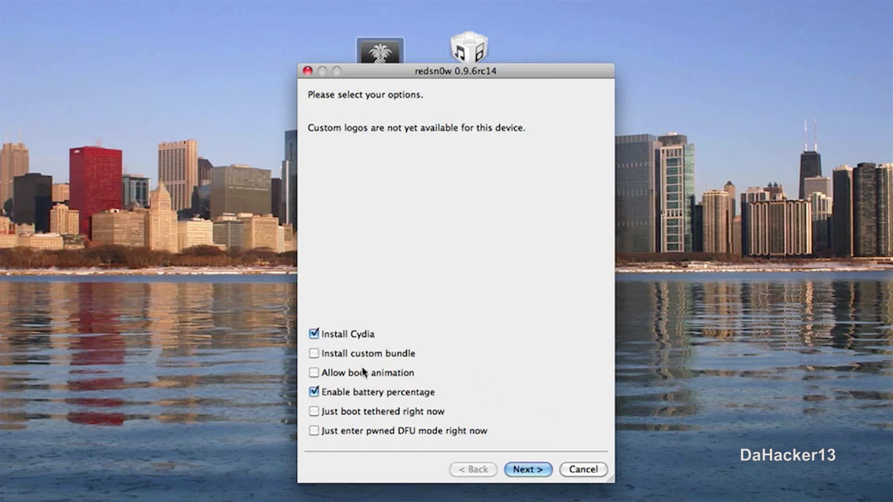
mouse_move(417, 384)
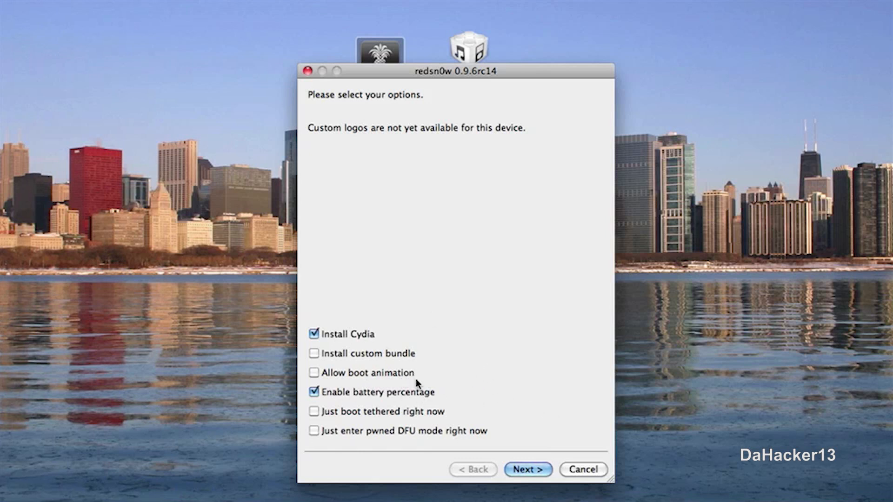
mouse_move(525, 470)
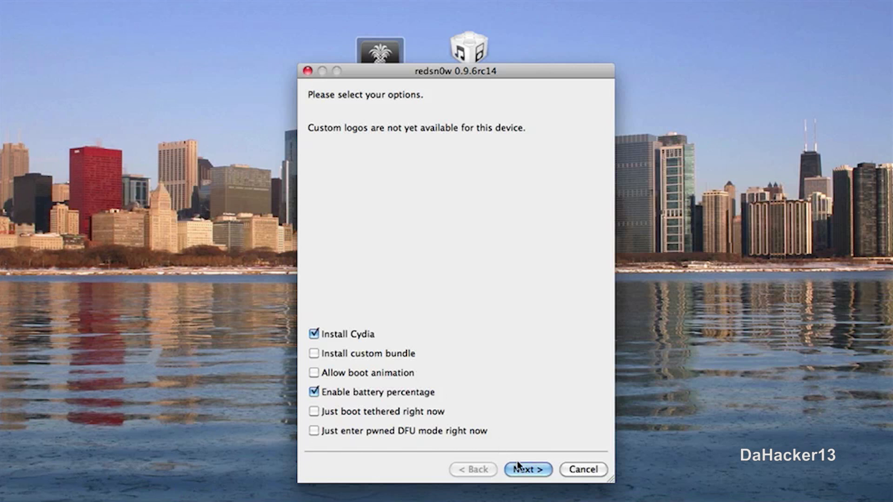
- Accept the Cydia and battery percentage options to reach the power-off and plug-in page
left_click(527, 469)
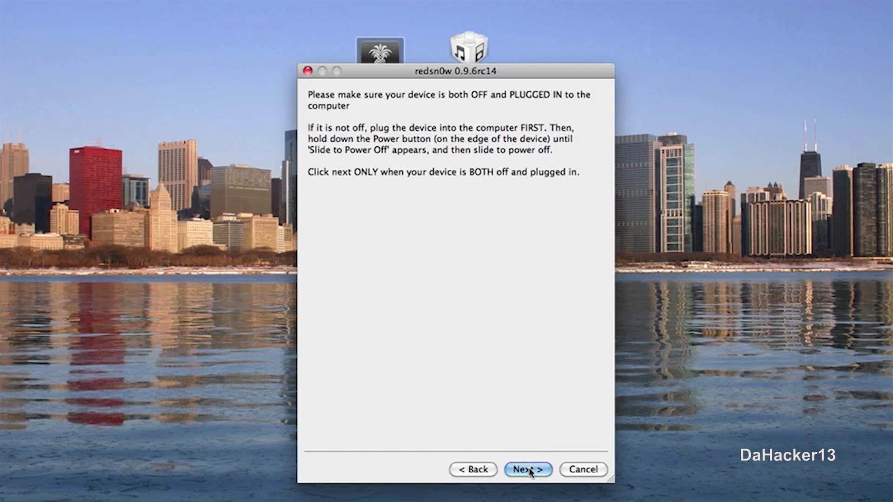
mouse_move(478, 312)
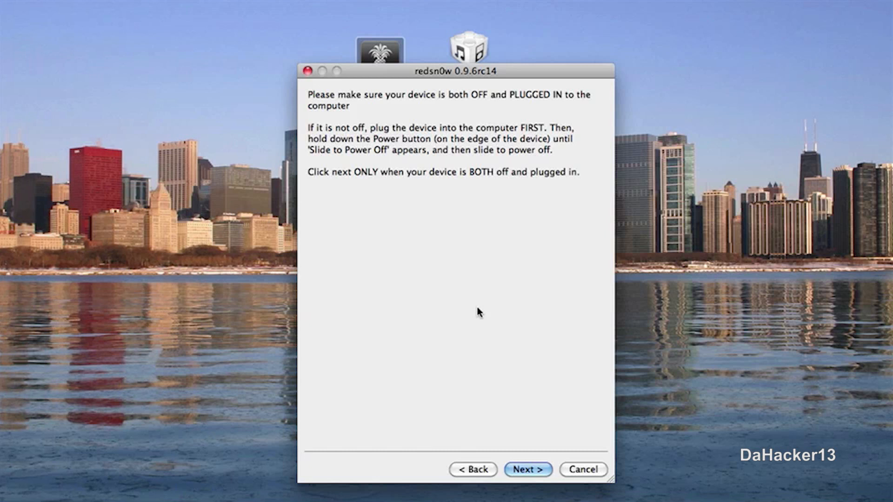
mouse_move(449, 348)
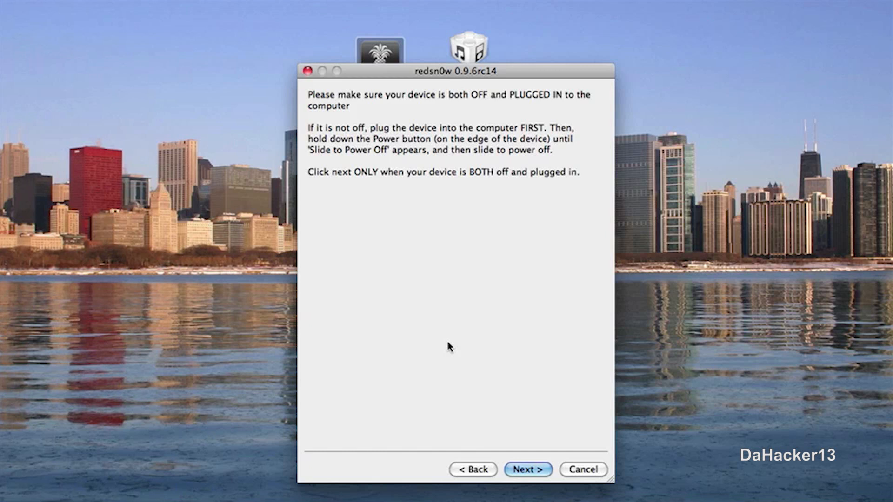
mouse_move(528, 470)
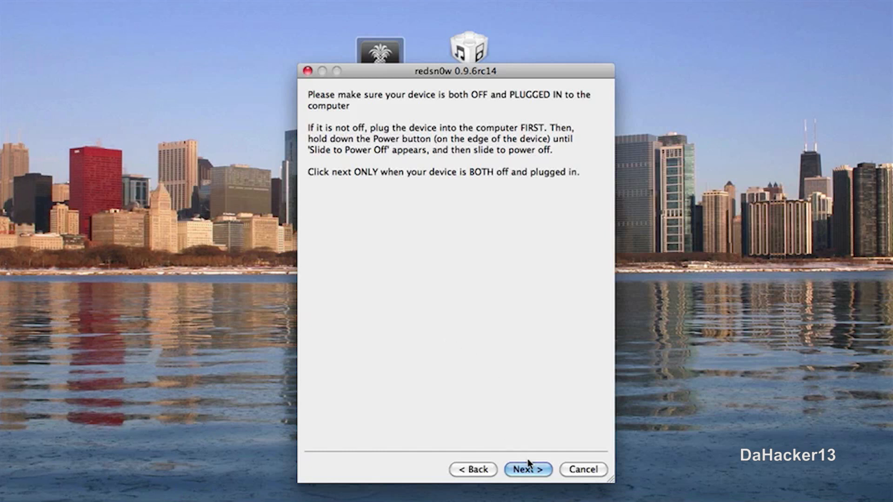
- Start jailbreaking the powered-off iPod with the limera1n exploit
left_click(527, 470)
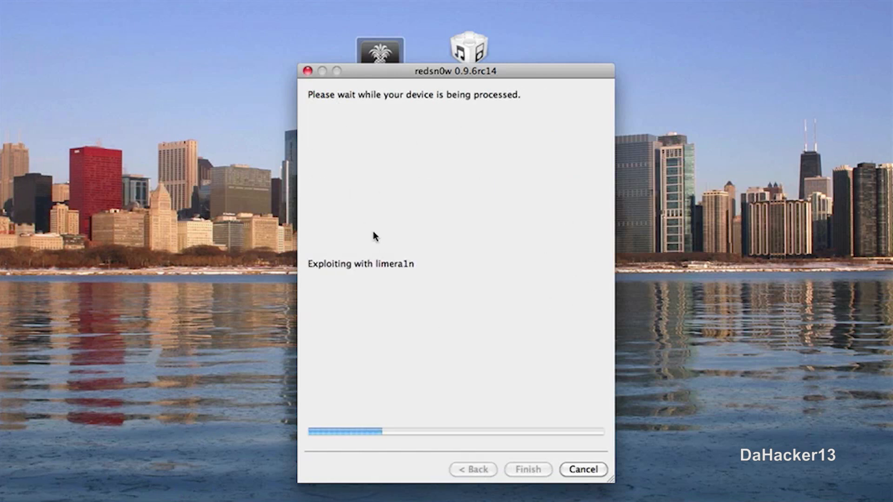
mouse_move(375, 264)
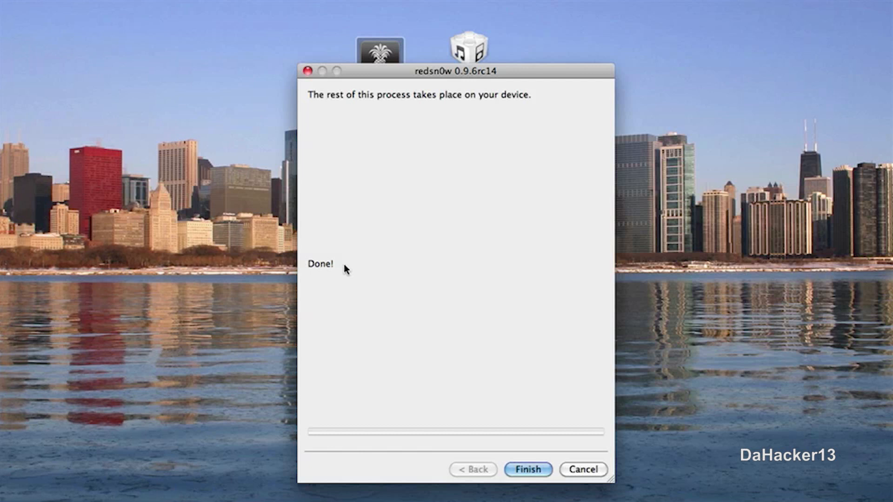
mouse_move(429, 88)
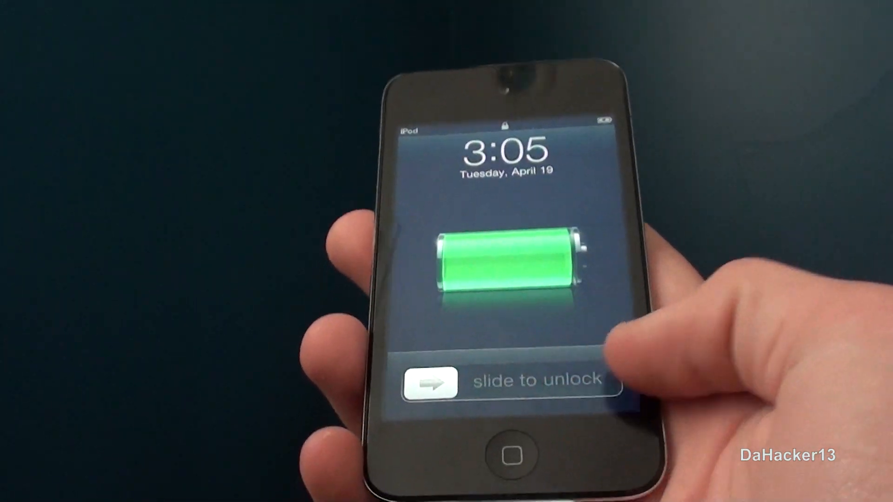
- Slide to unlock the rebooted iPod and go to Settings > General
left_click_drag(429, 380, 598, 381)
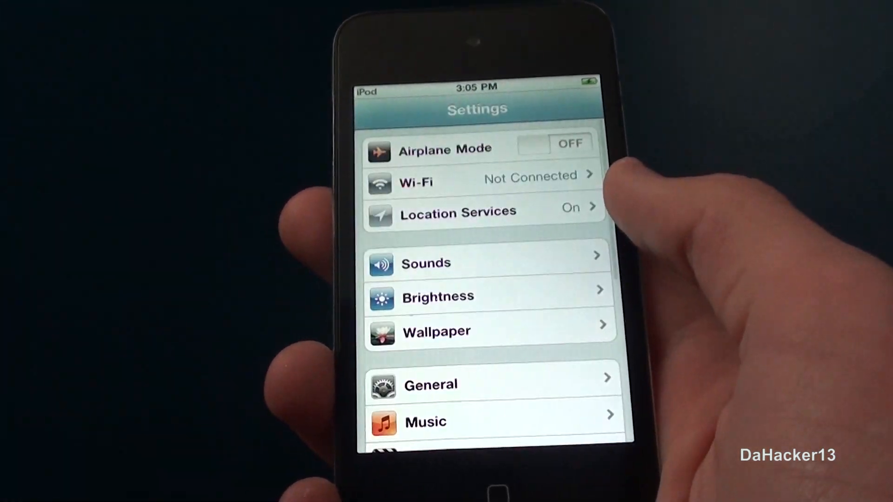
left_click(431, 385)
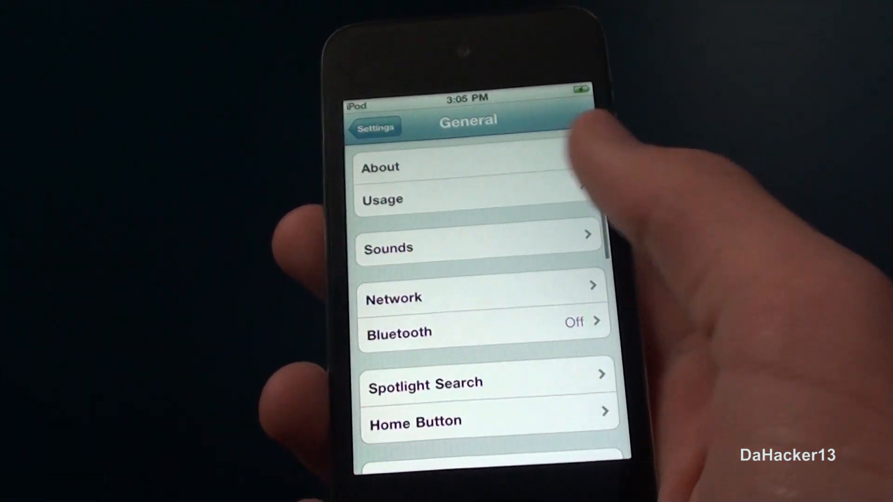